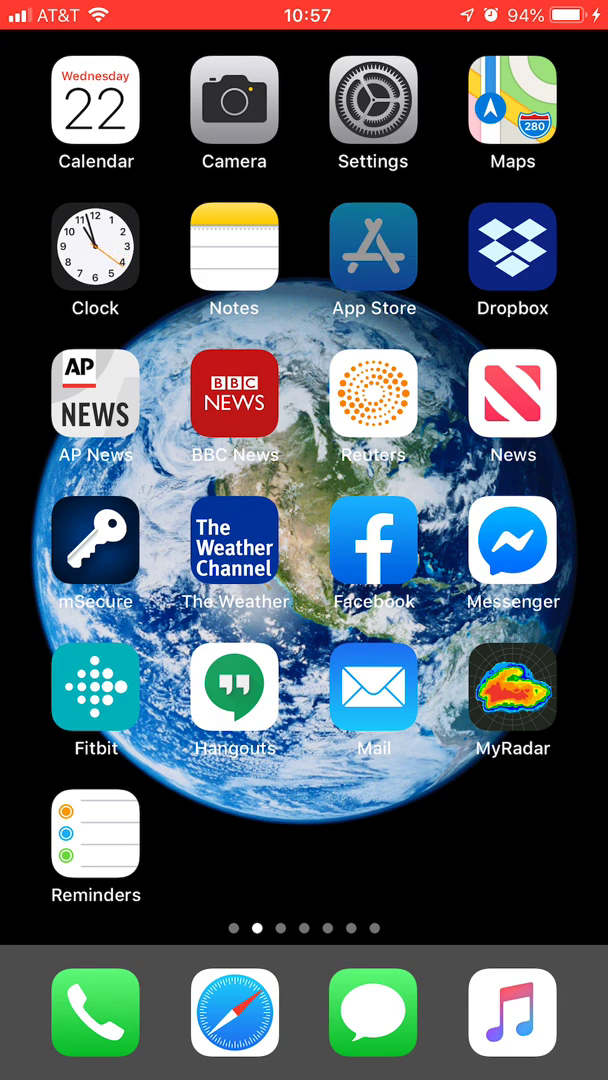
Search the App Store for 'Clockinclockout' to find the CLOCK IN CLOCK OUT app
left_click(373, 245)
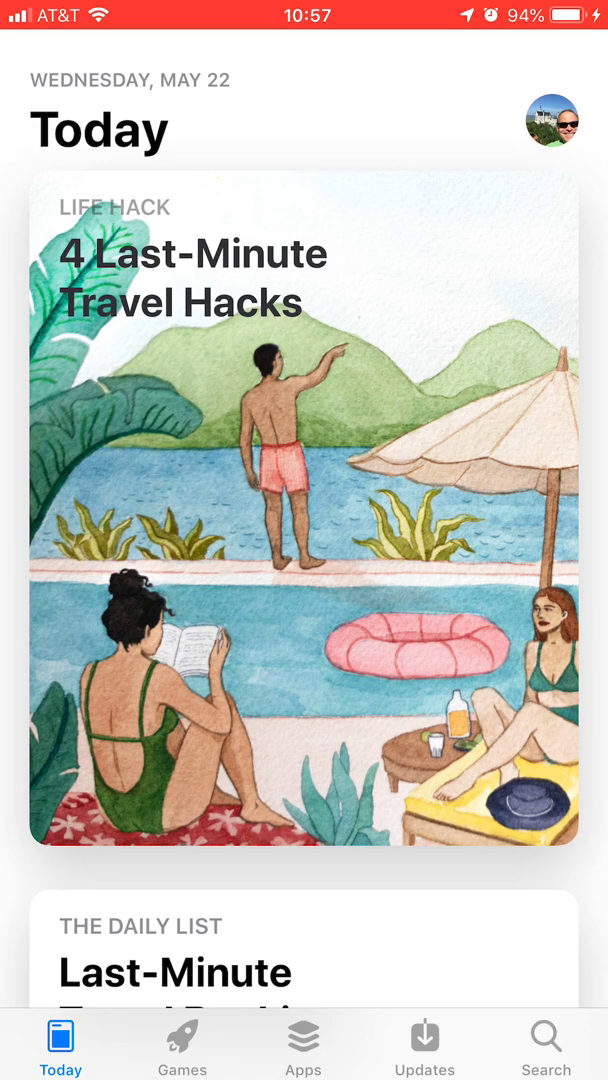
left_click(543, 1042)
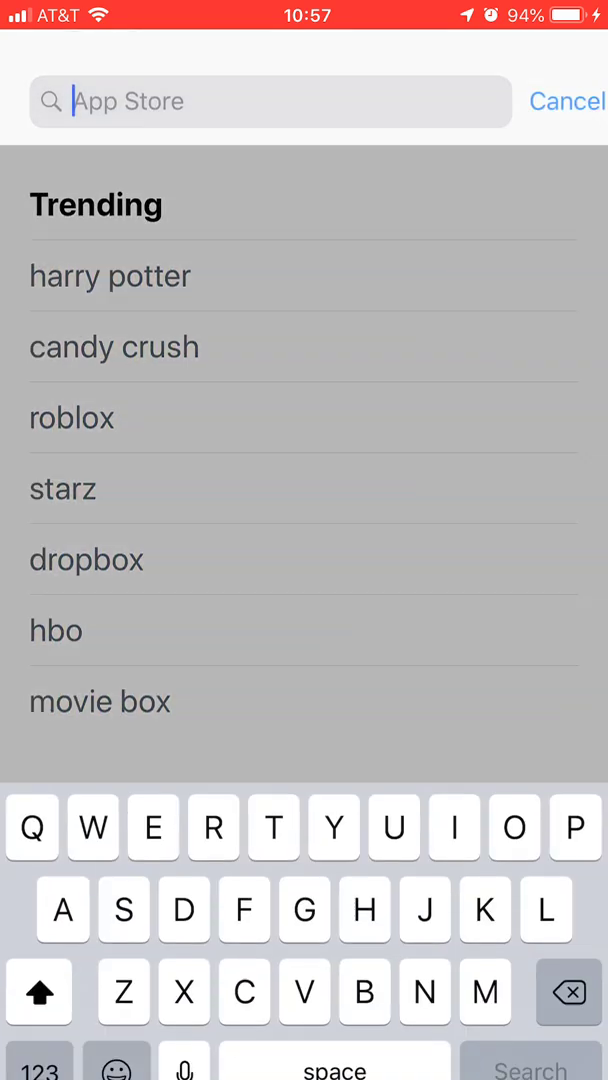
type("c")
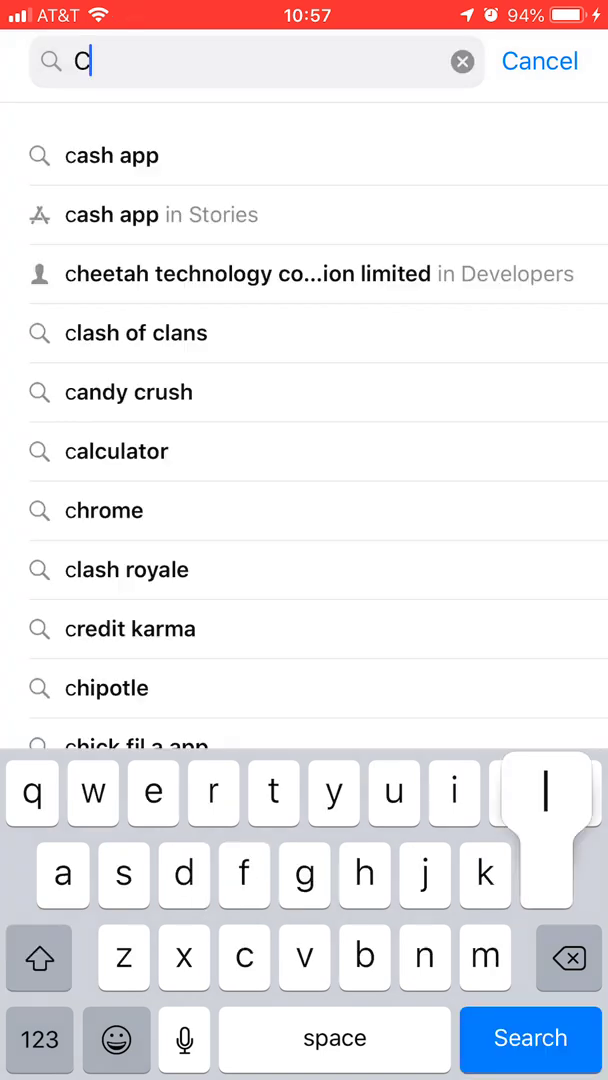
type("lockinclockout")
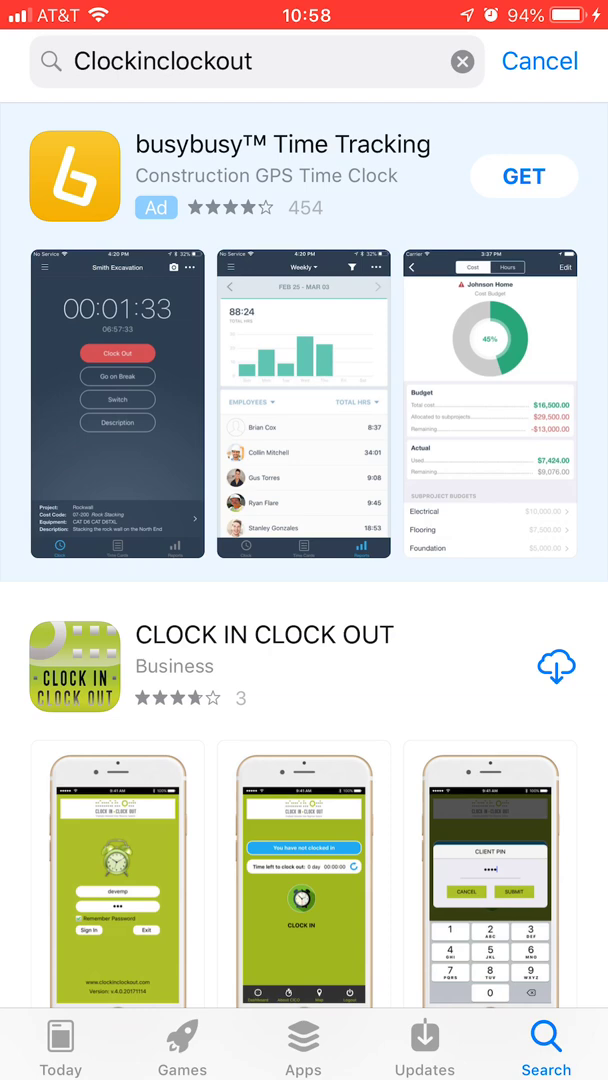
Download the CLOCK IN CLOCK OUT app from its App Store listing
left_click(556, 666)
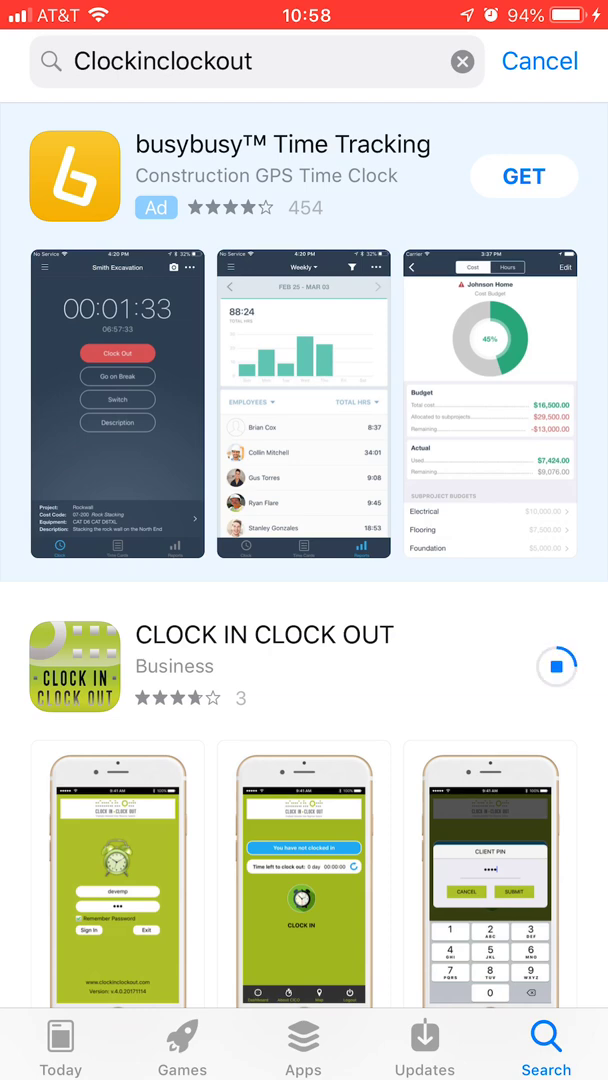
left_click(556, 666)
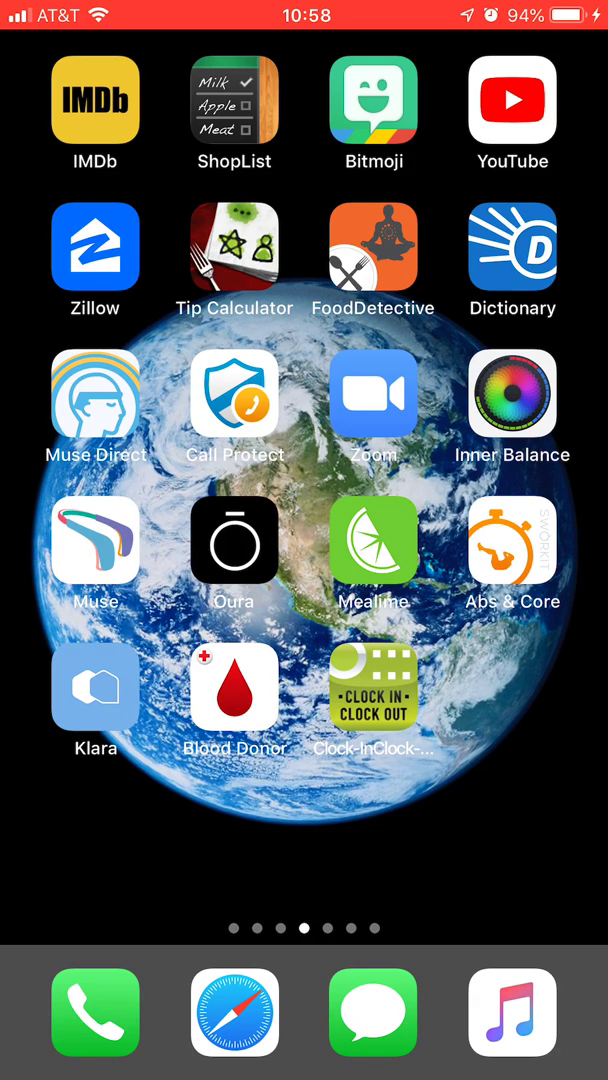
Launch Clock-In Clock-Out and answer the notifications permission alert
left_click(372, 690)
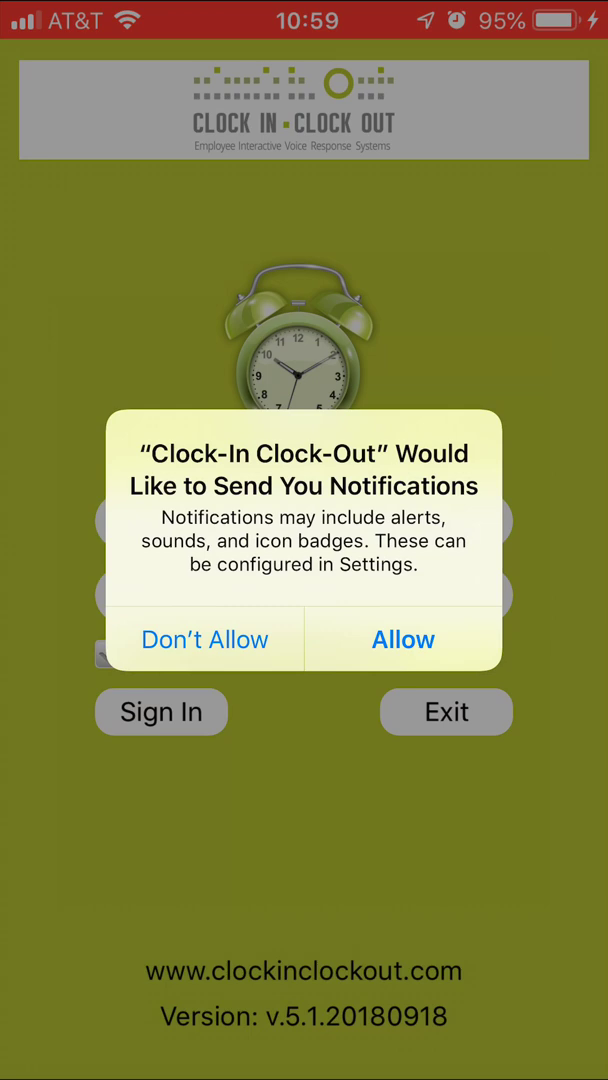
left_click(403, 639)
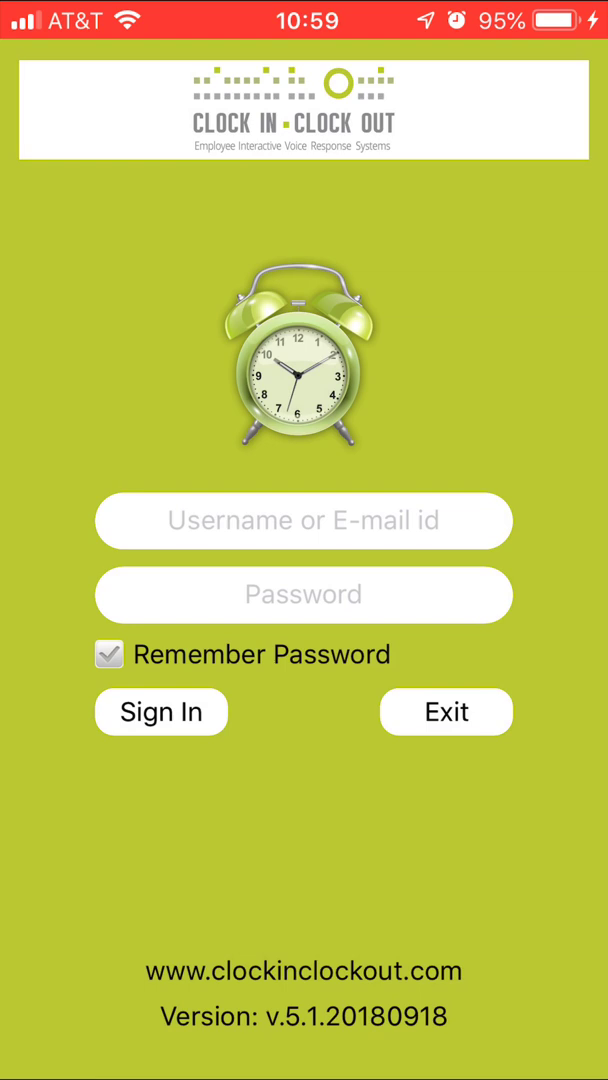
Enter the username and password on the sign-in form and dismiss the keyboard
left_click(303, 520)
type("aunt")
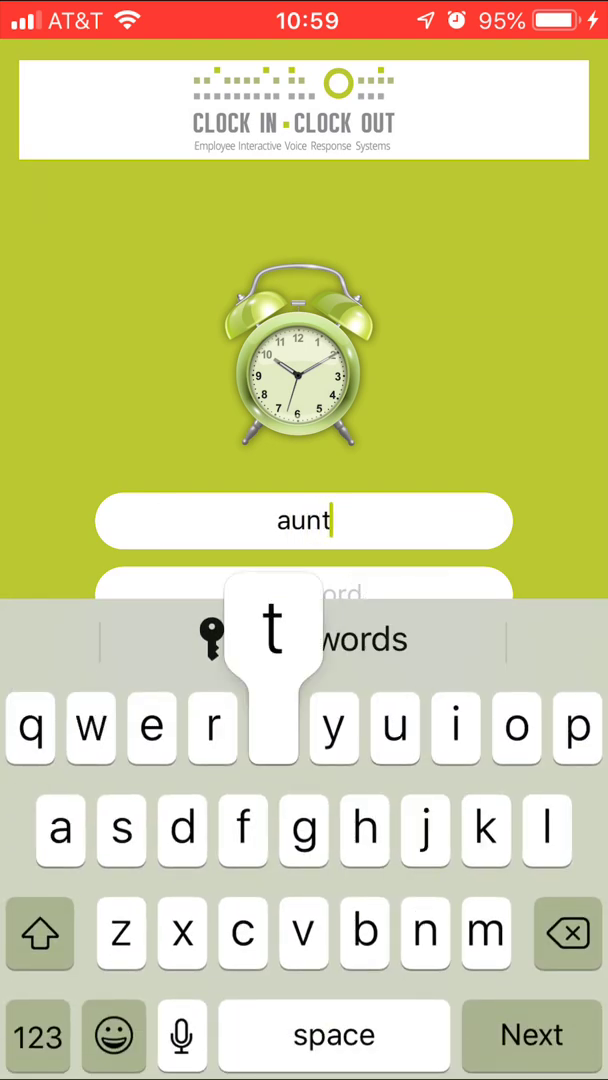
type("bee")
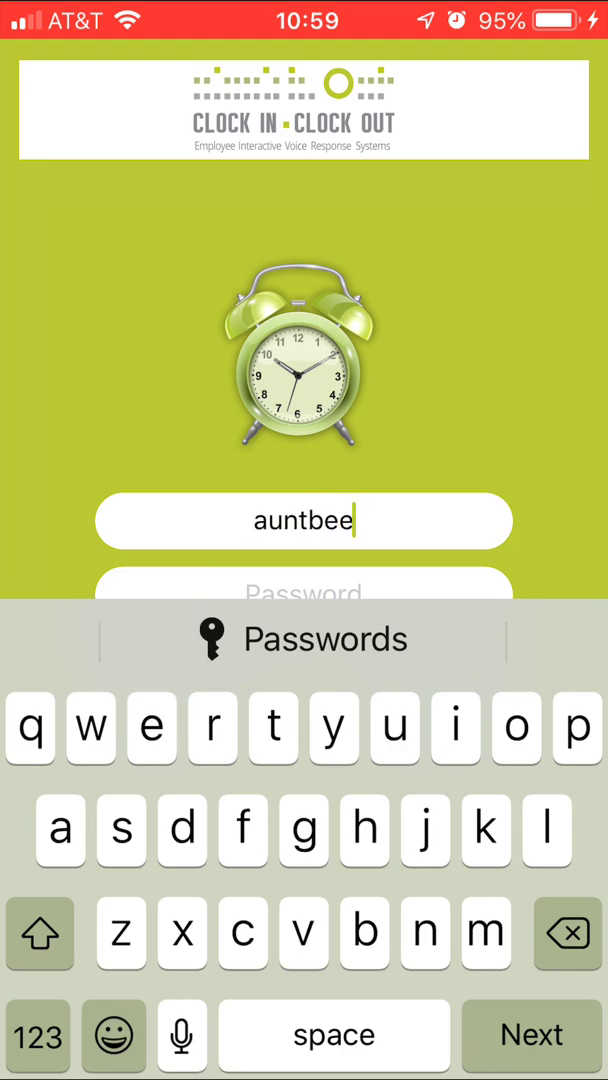
left_click(303, 592)
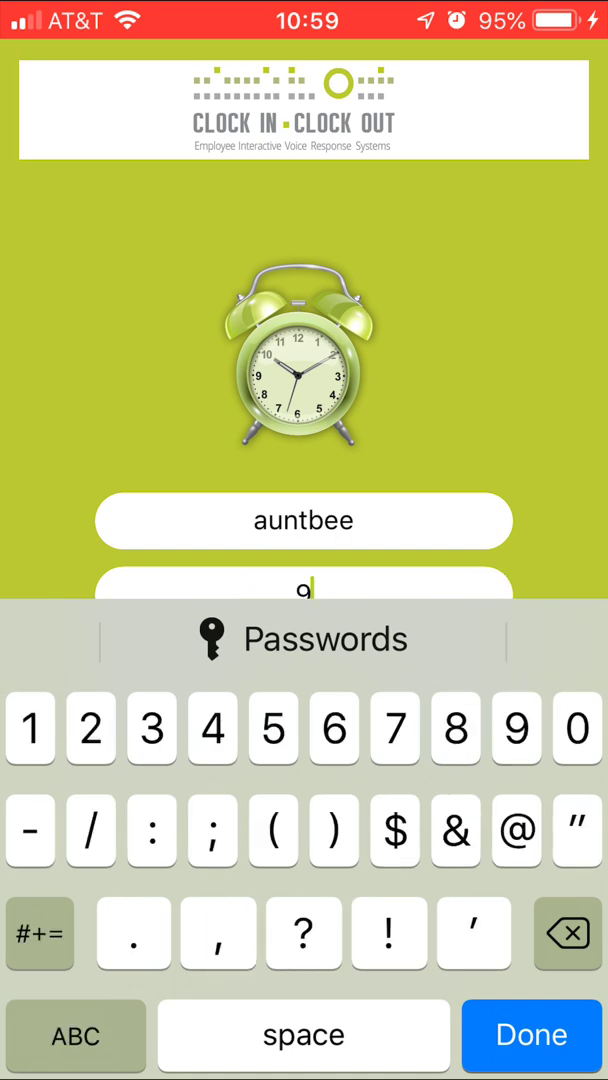
type("9")
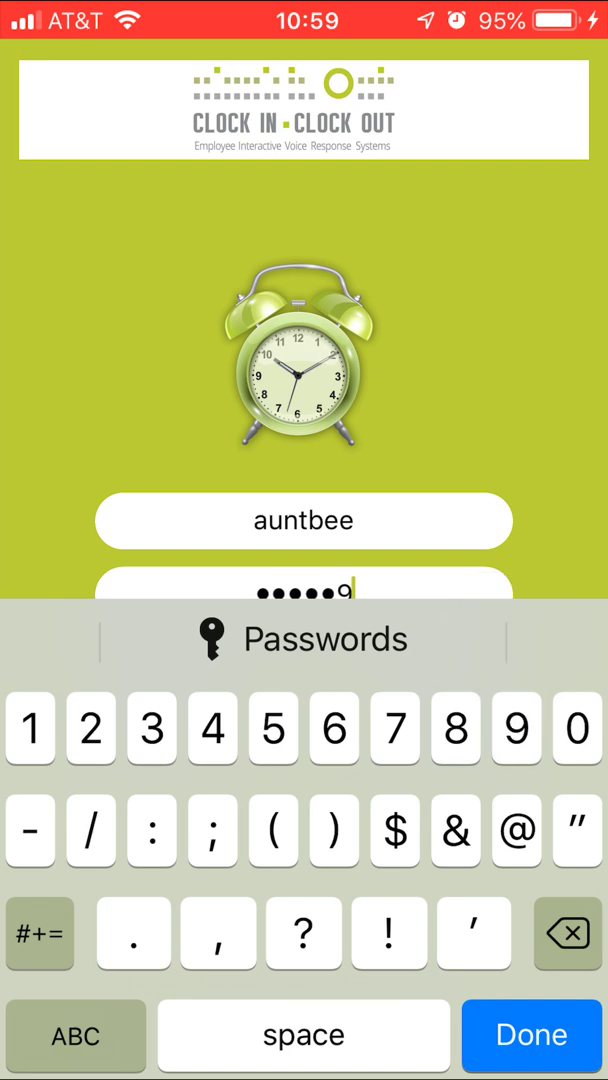
left_click(531, 1035)
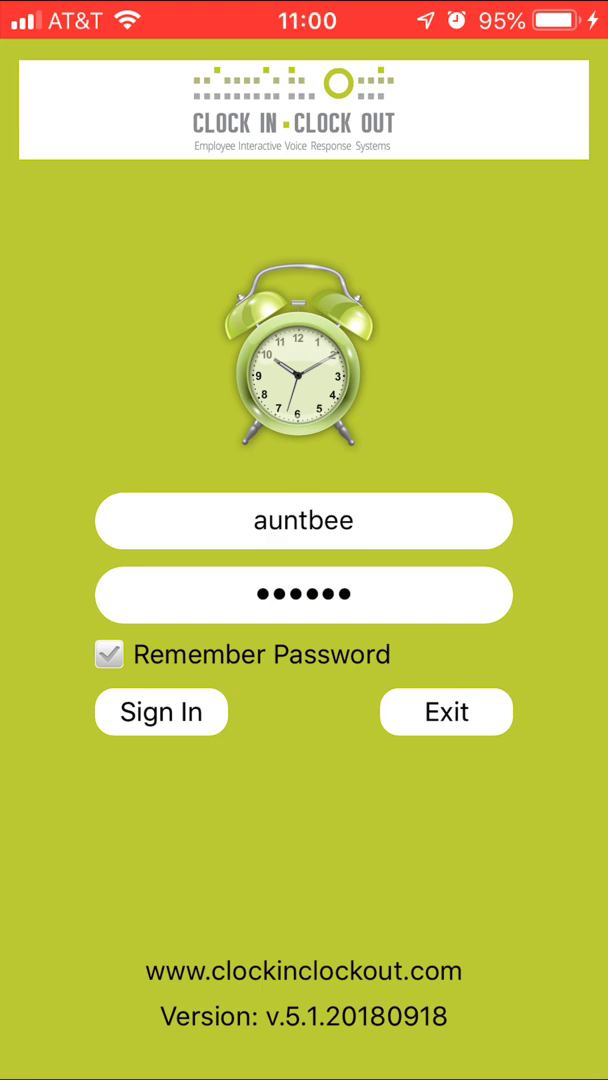
Sign in with the entered credentials to reach the not-clocked-in dashboard
left_click(160, 711)
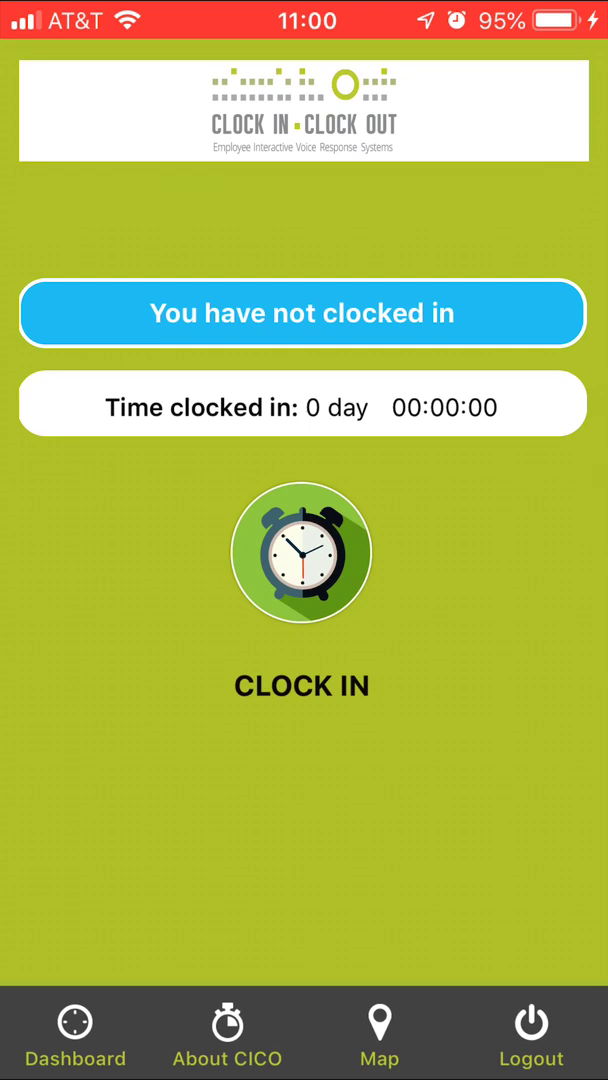
Tap the CLOCK IN alarm clock icon to bring up the client PIN prompt
left_click(302, 553)
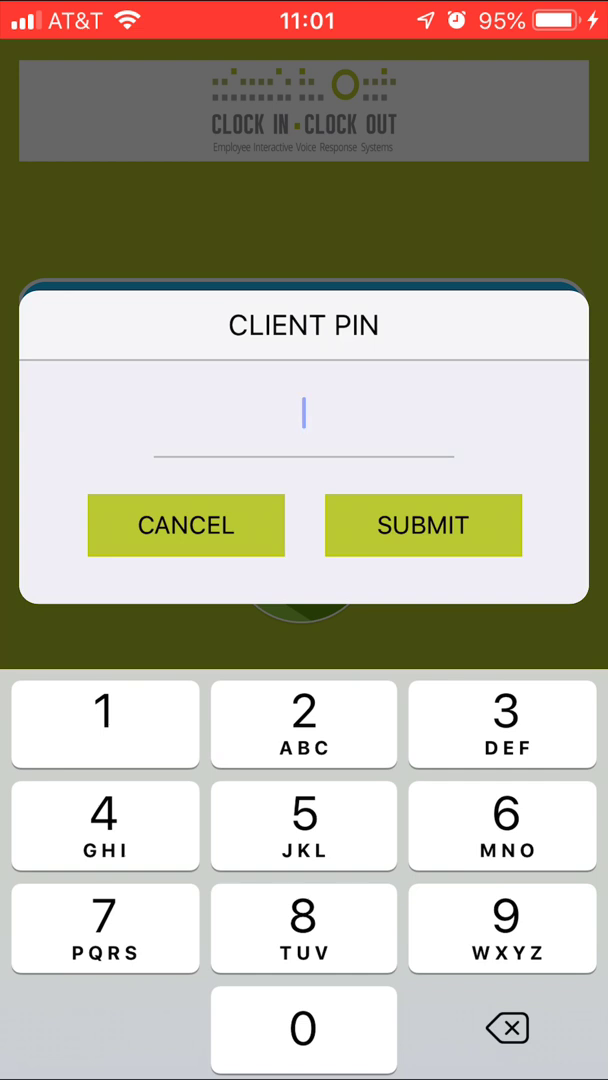
Enter and submit a seven-digit client PIN, which the app rejects as invalid
left_click(303, 1029)
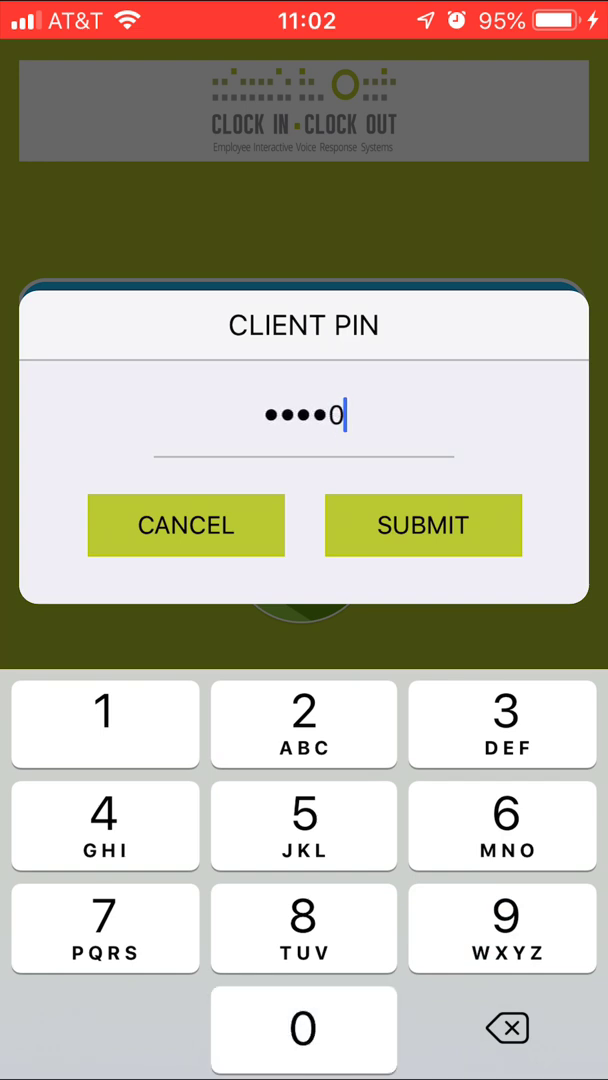
left_click(303, 1029)
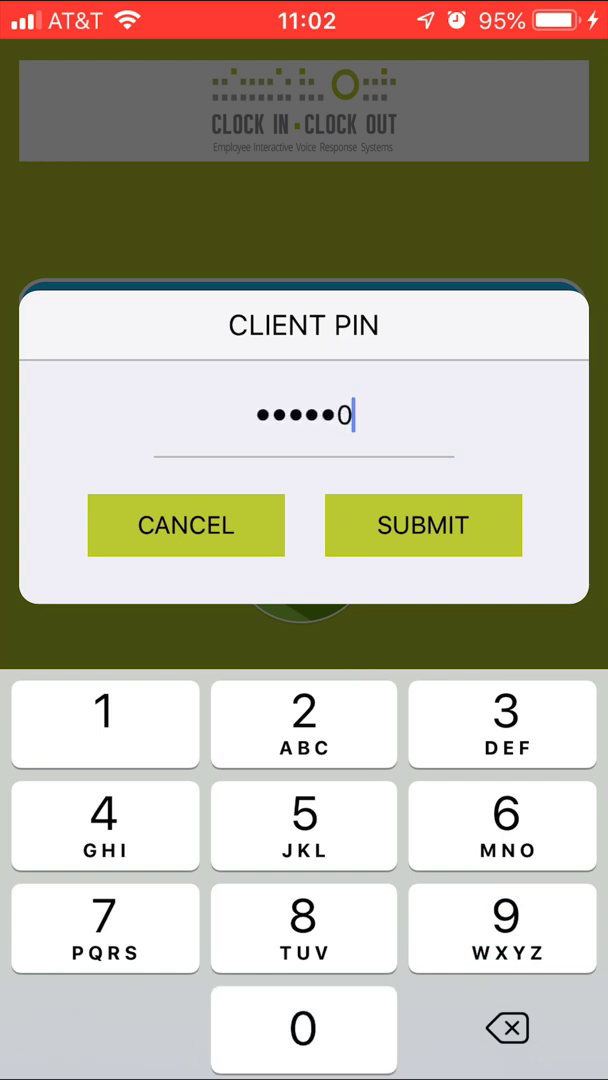
left_click(423, 525)
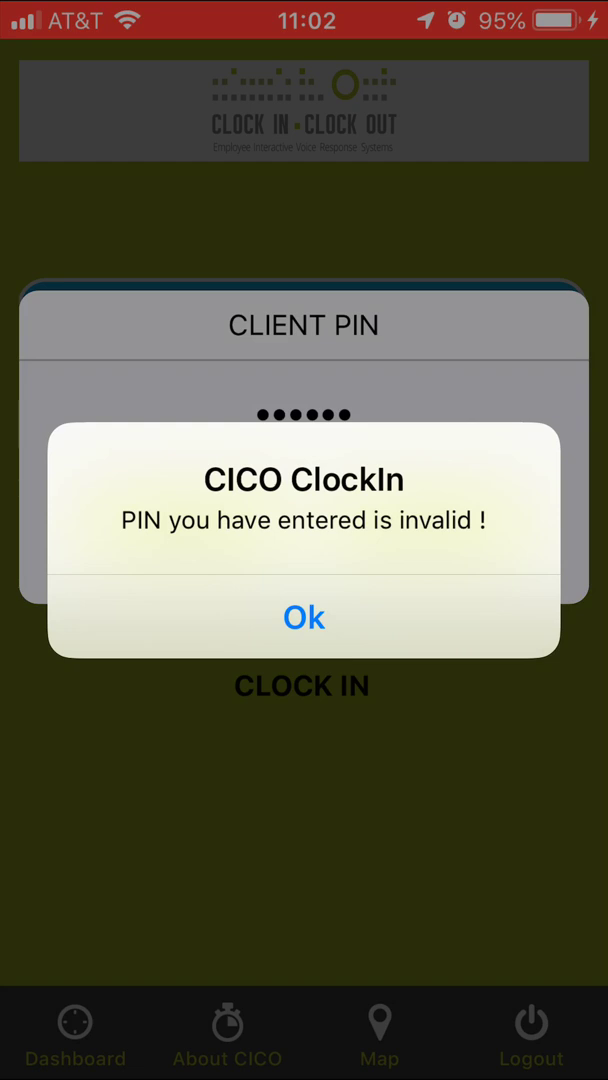
Dismiss the invalid PIN alert, re-enter the client PIN and submit to clock in
left_click(303, 617)
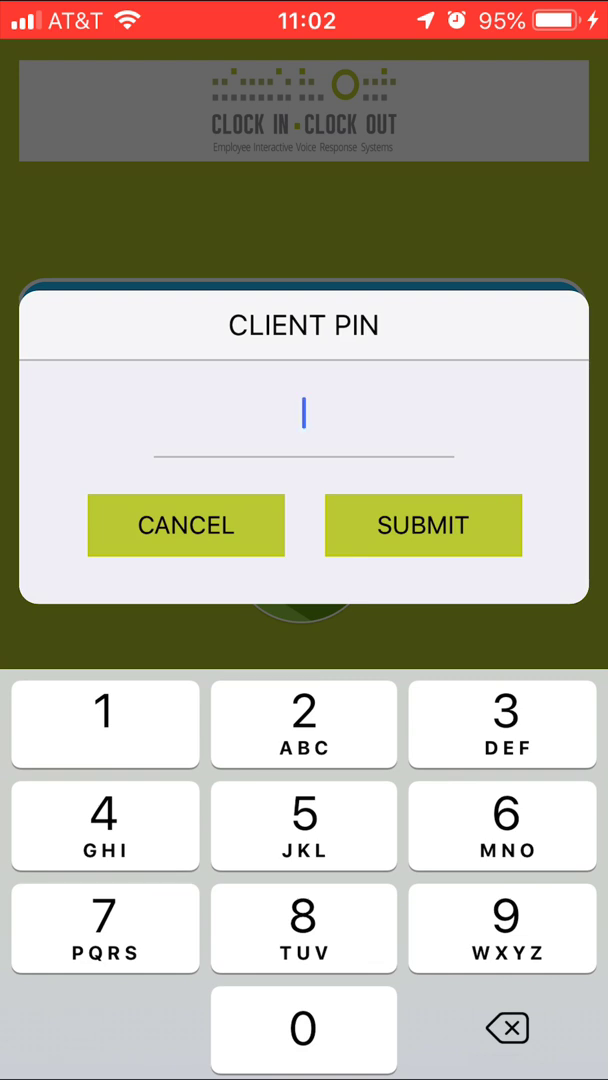
left_click(303, 1029)
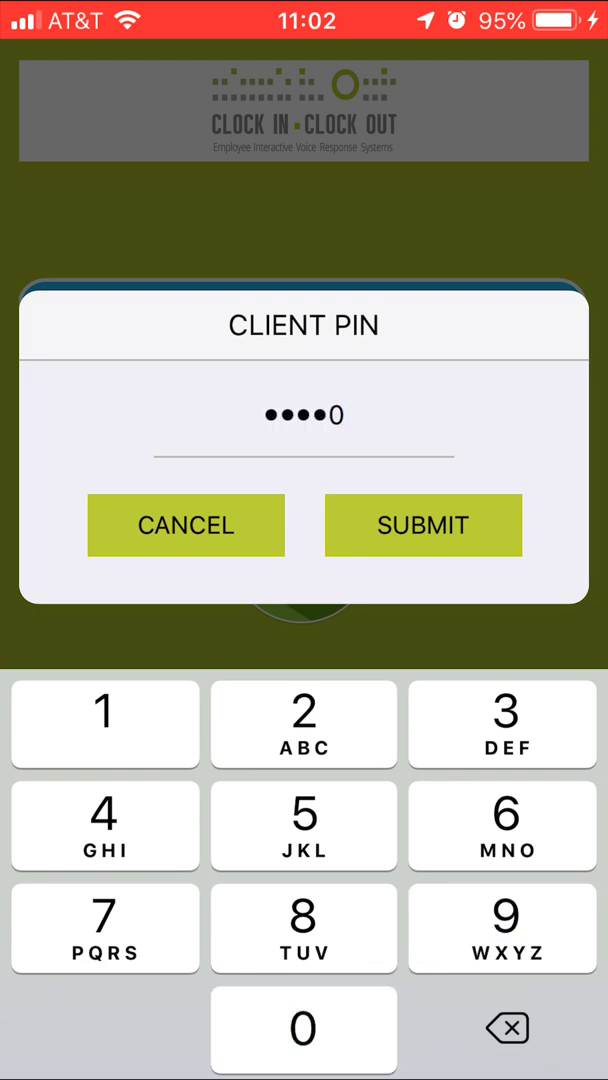
left_click(303, 1029)
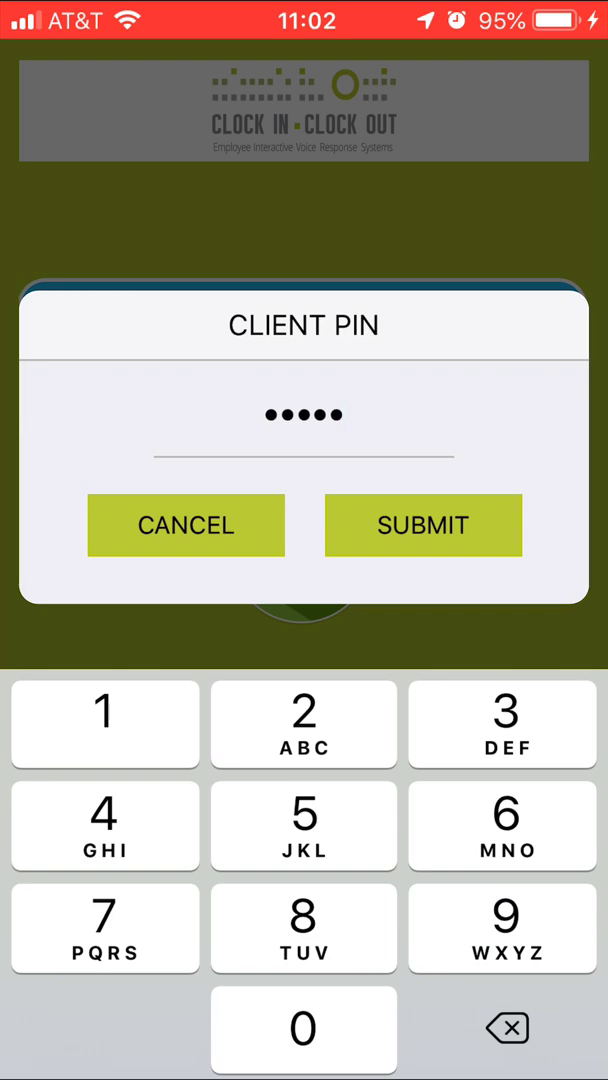
left_click(423, 525)
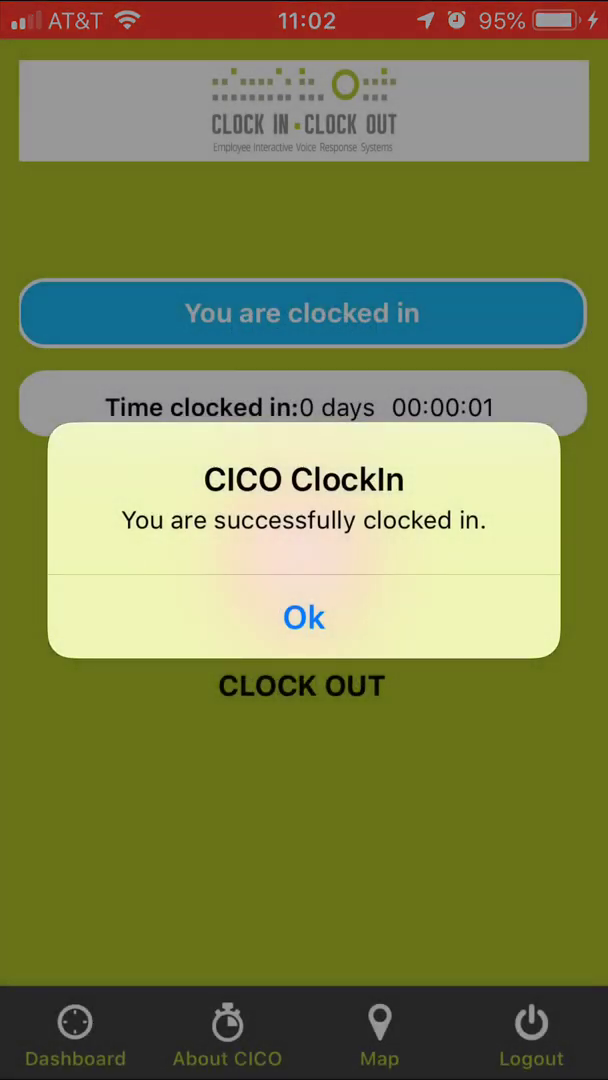
Acknowledge the clocked-in alert and go to the home screen with the timer running
left_click(302, 617)
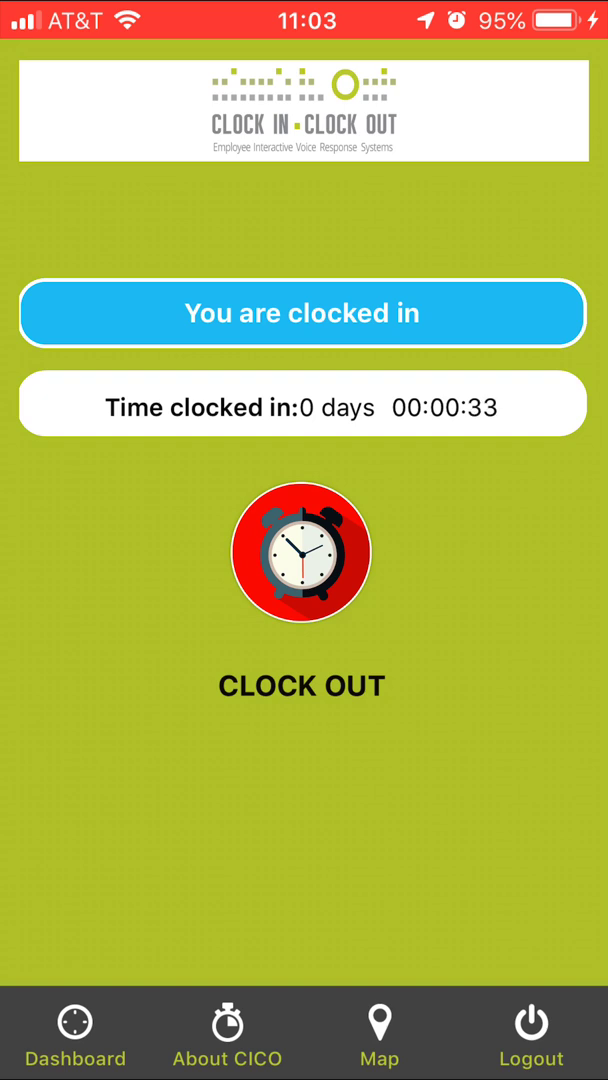
key("home")
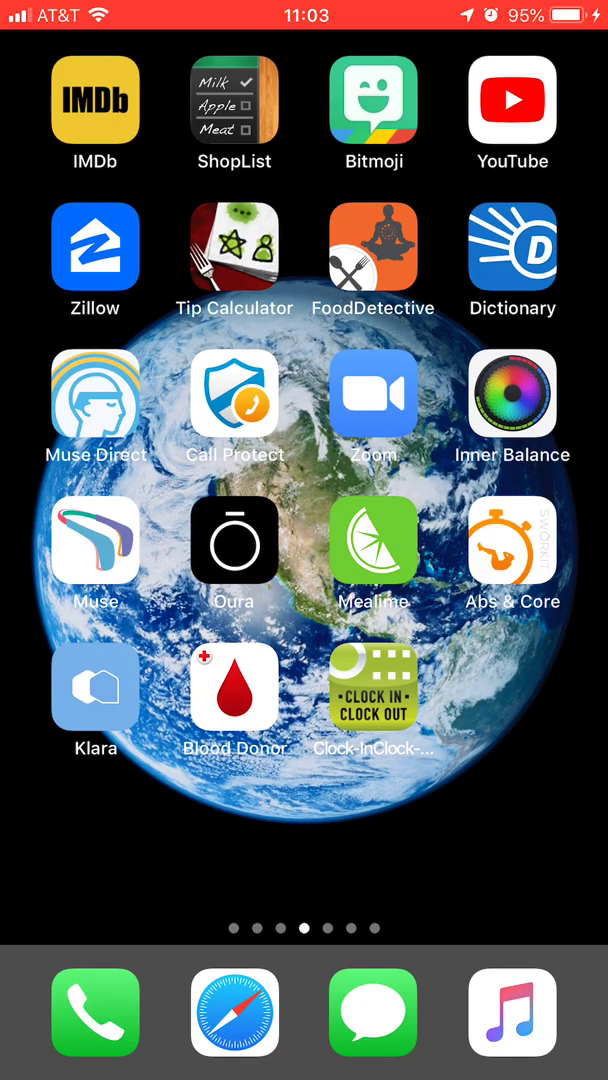
Reopen Clock-In Clock-Out from the home screen, still clocked in with timer past one minute
left_click(373, 688)
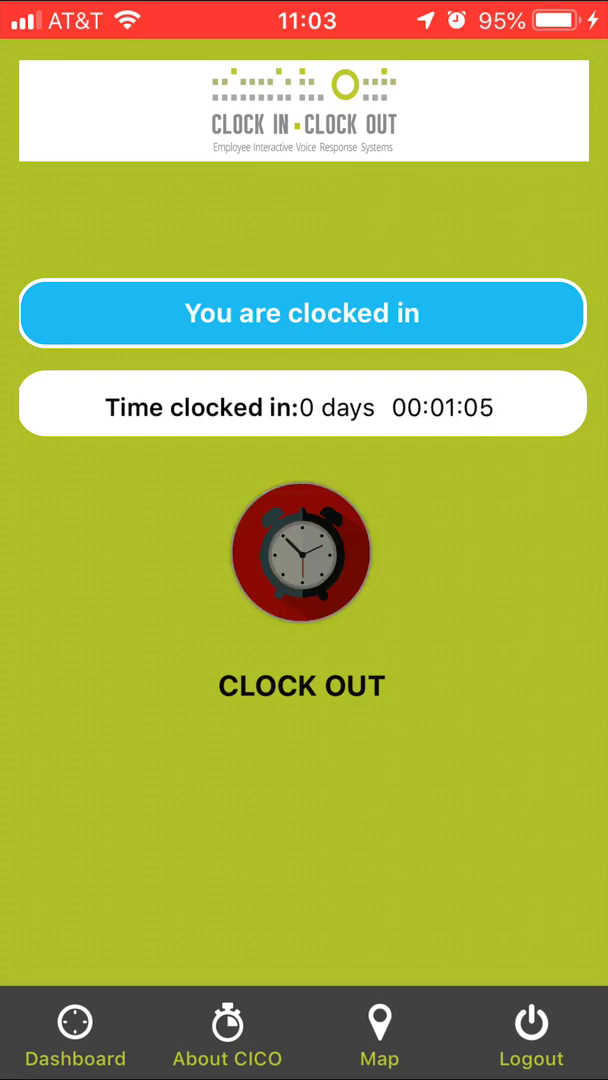
Start clock-out, enter the client PIN and submit to reach the survey
left_click(301, 553)
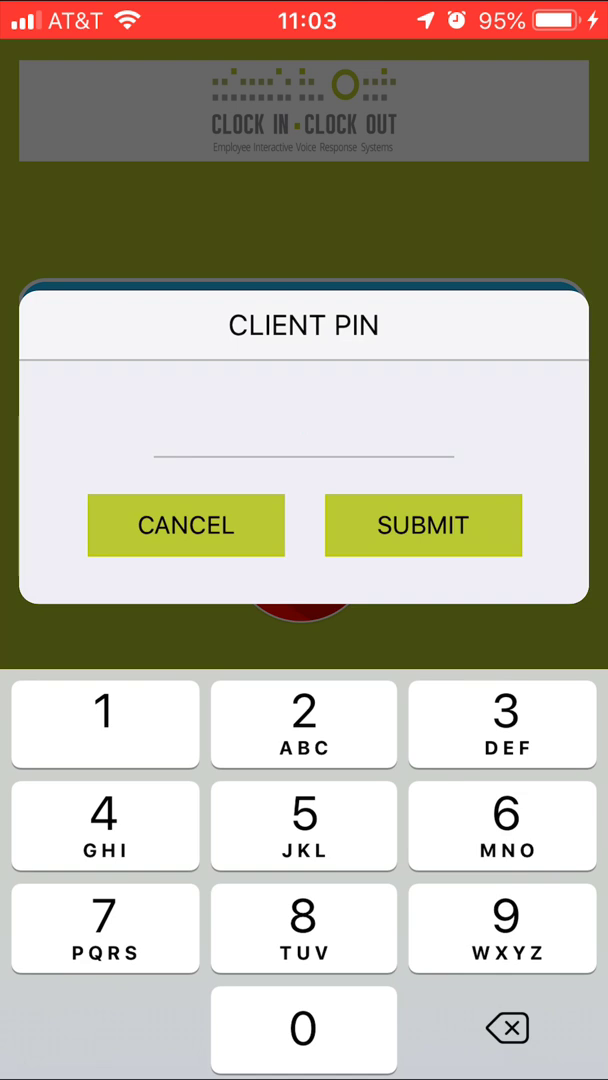
left_click(303, 1028)
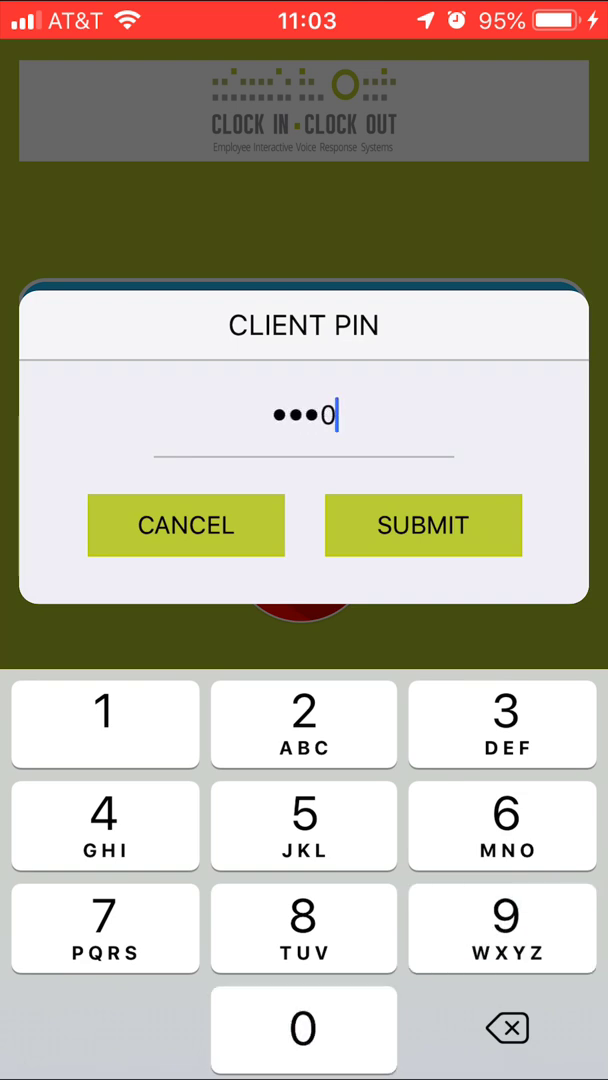
left_click(423, 525)
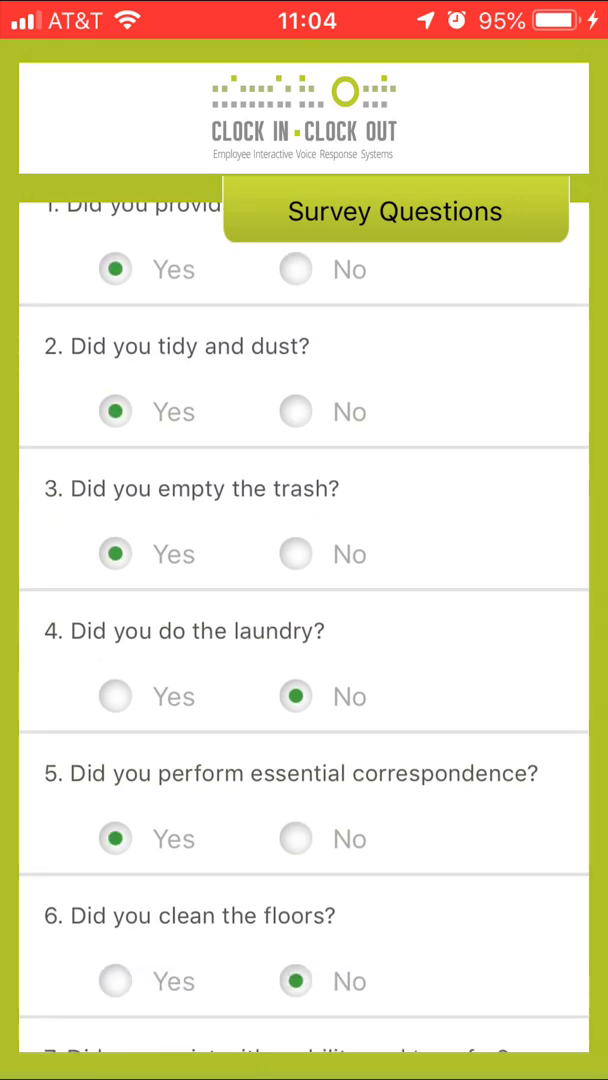
Scroll through the task survey answers and submit them to complete clock-out
scroll("down", 3)
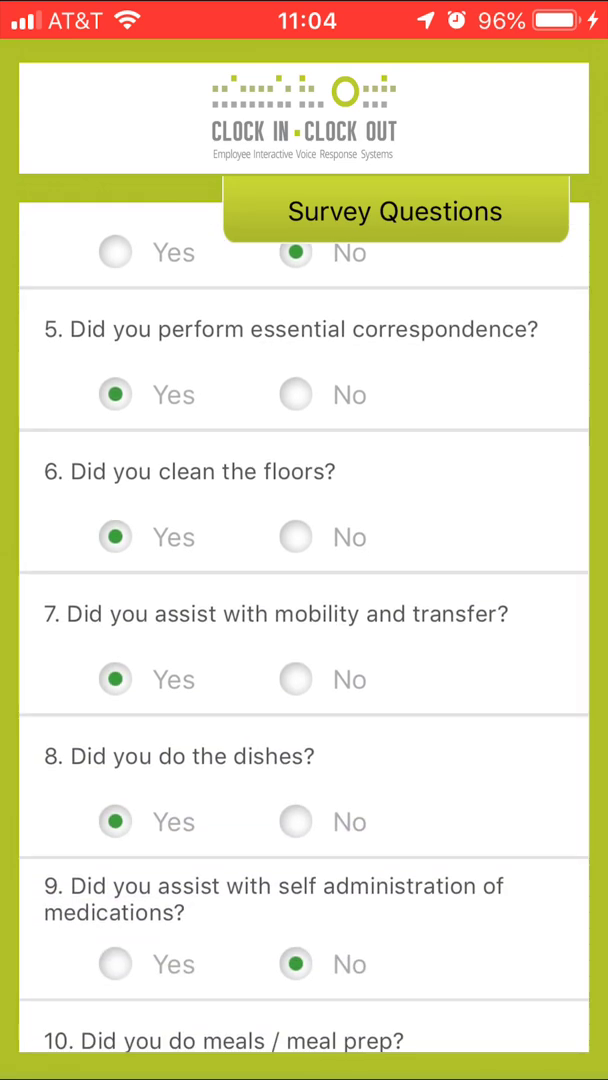
scroll("down", 3)
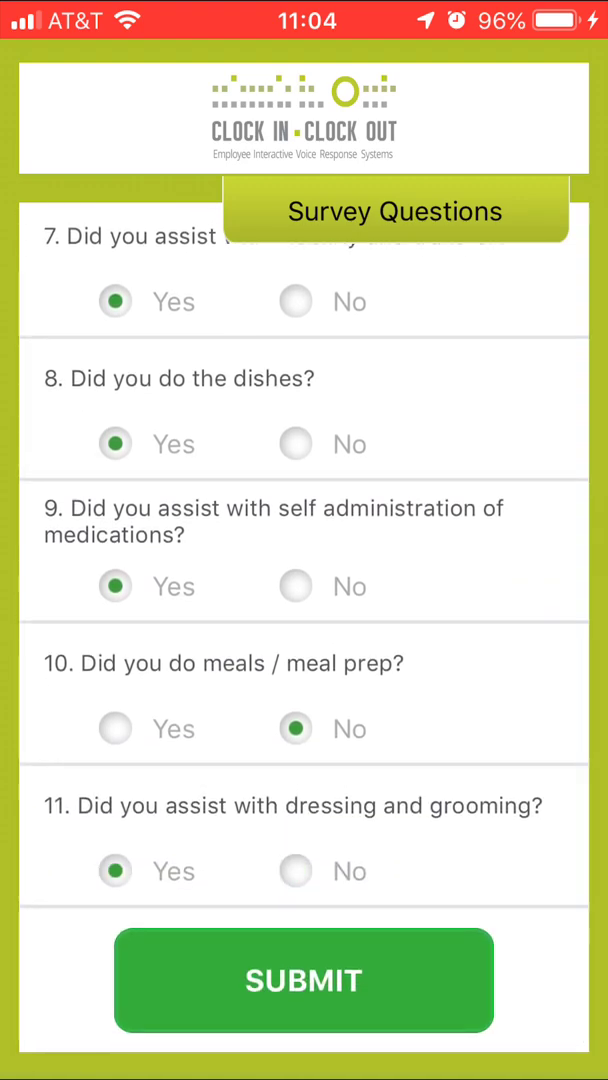
left_click(303, 980)
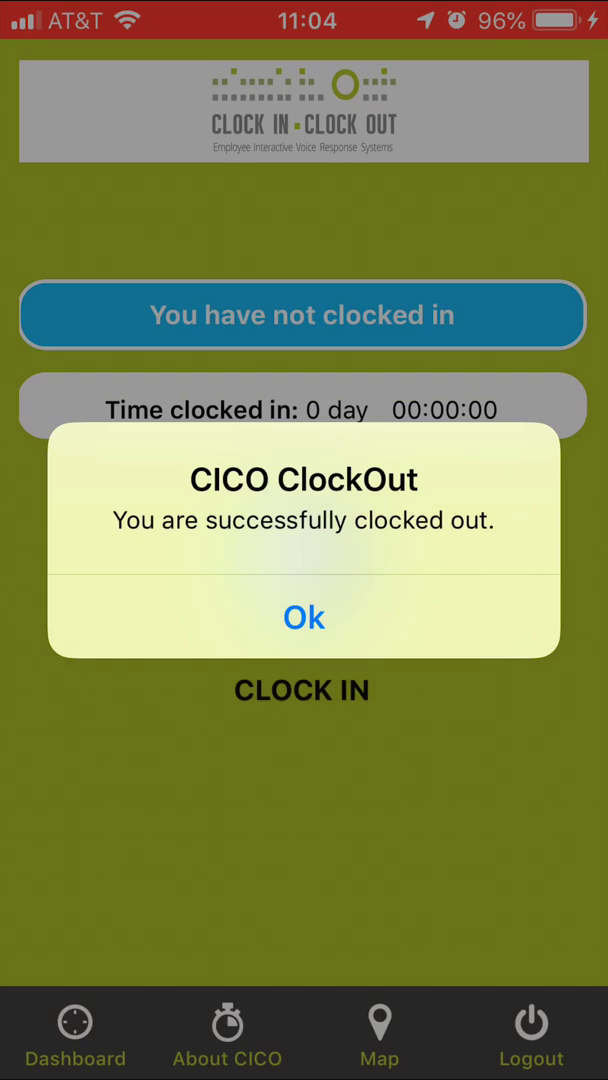
Dismiss the "You are successfully clocked out" alert with Ok
left_click(303, 616)
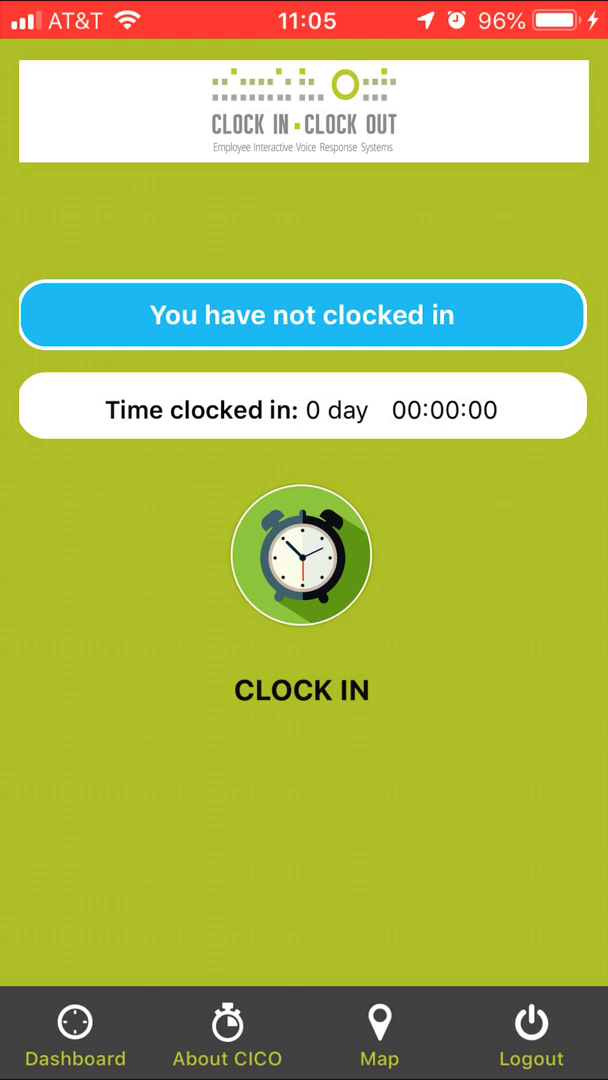
Log out from the bottom tab bar and confirm the logout alert
left_click(531, 1030)
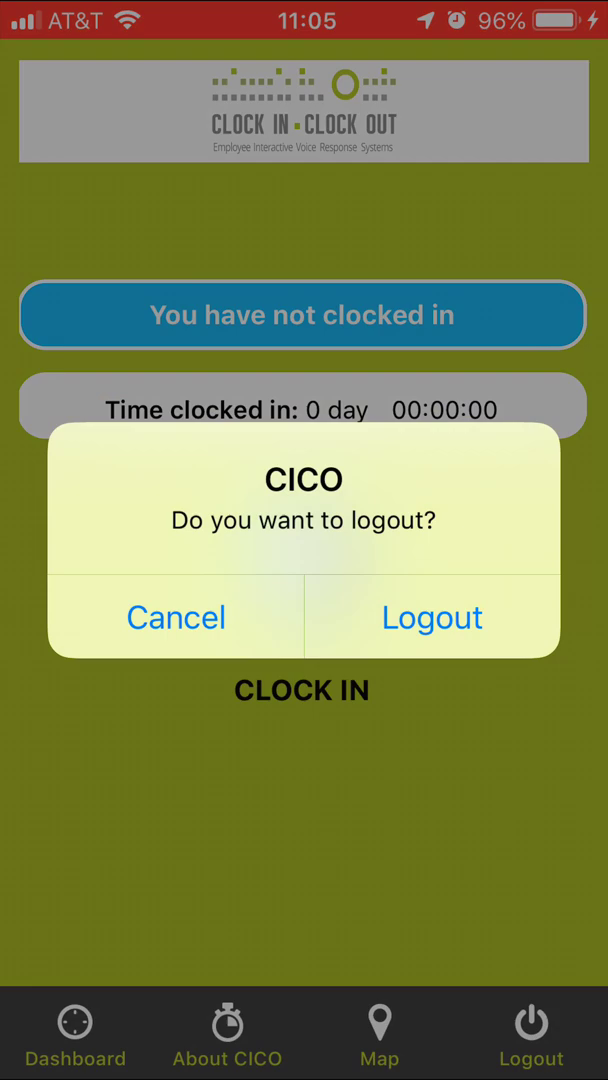
left_click(431, 617)
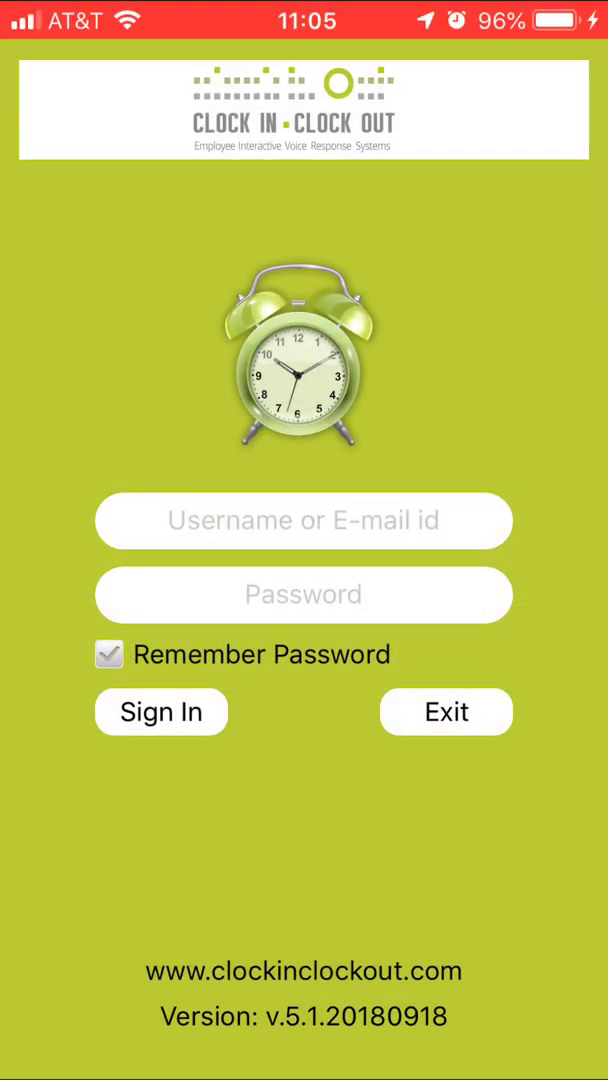